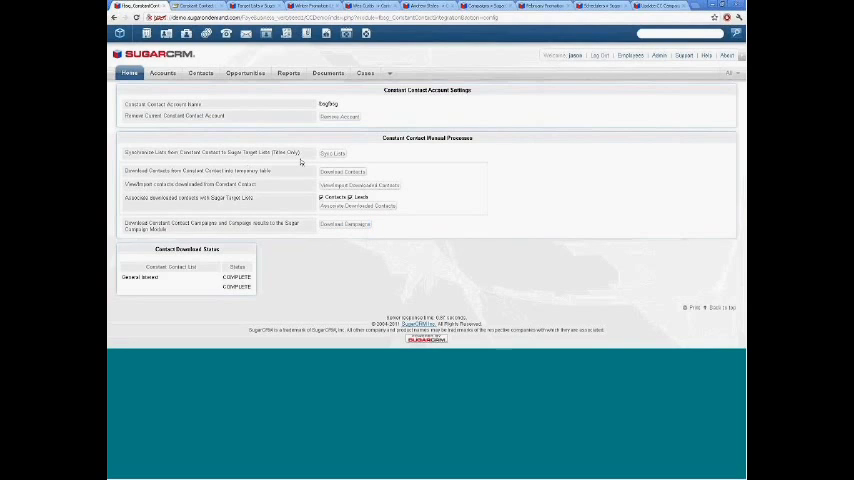
Step: Create and save a new Constant Contact list named 'Marketing List'
{"action": "left_click", "coordinate": [332, 152]}
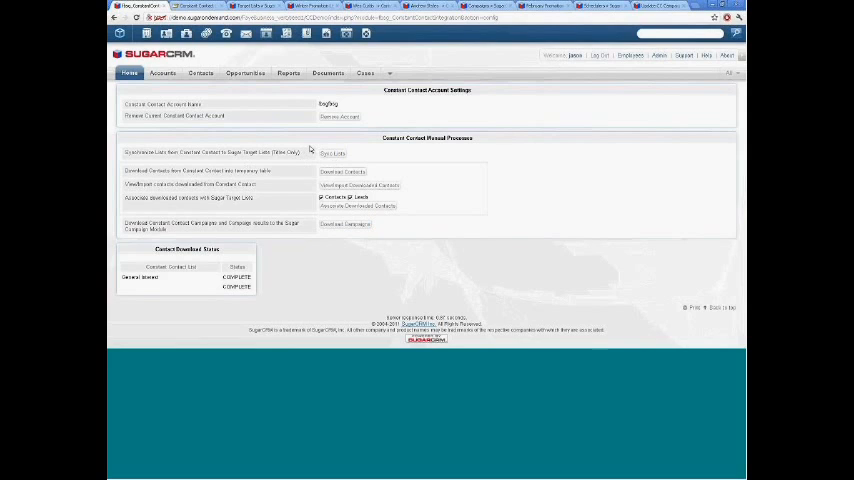
{"action": "mouse_move", "coordinate": [378, 158]}
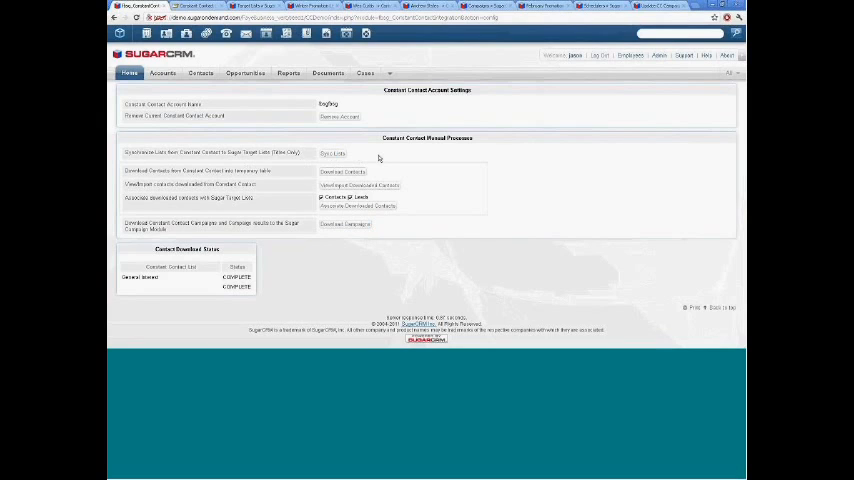
{"action": "mouse_move", "coordinate": [545, 226]}
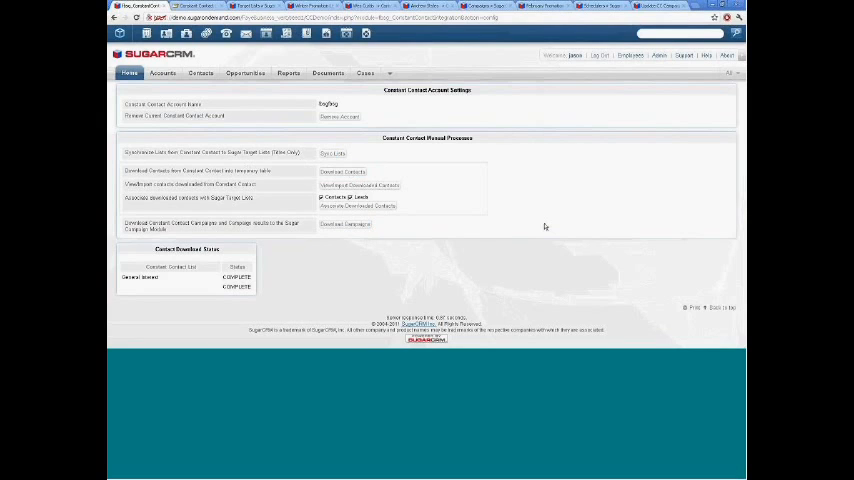
{"action": "mouse_move", "coordinate": [484, 224]}
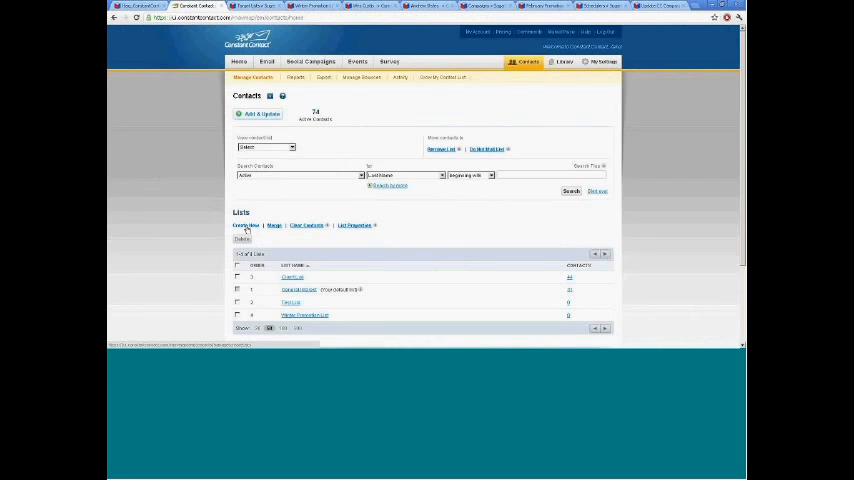
{"action": "left_click", "coordinate": [246, 225]}
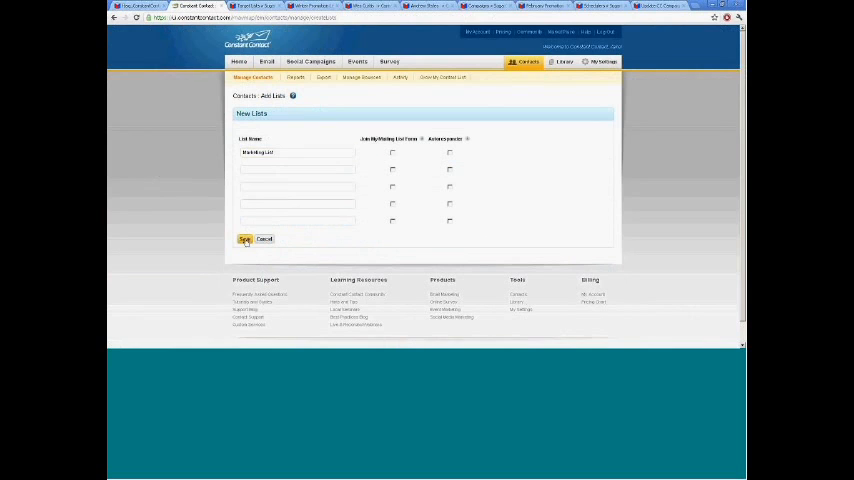
{"action": "left_click", "coordinate": [245, 239]}
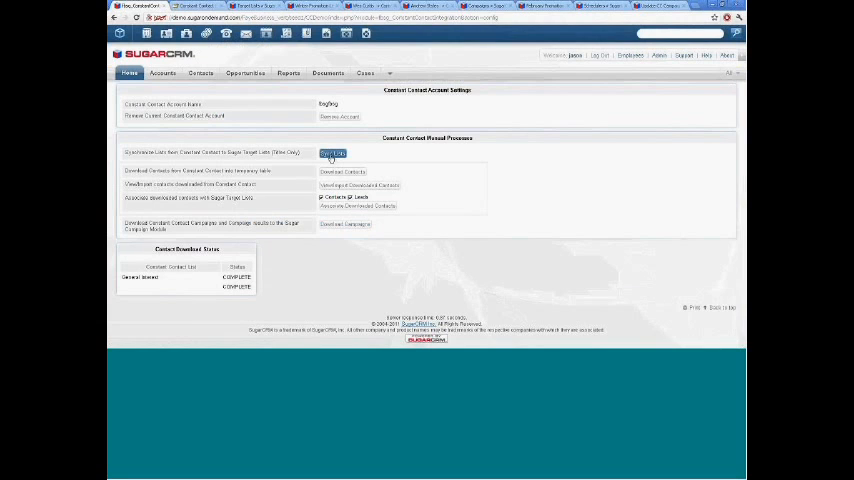
Step: Sync Constant Contact lists into SugarCRM's Target Lists
{"action": "left_click", "coordinate": [333, 153]}
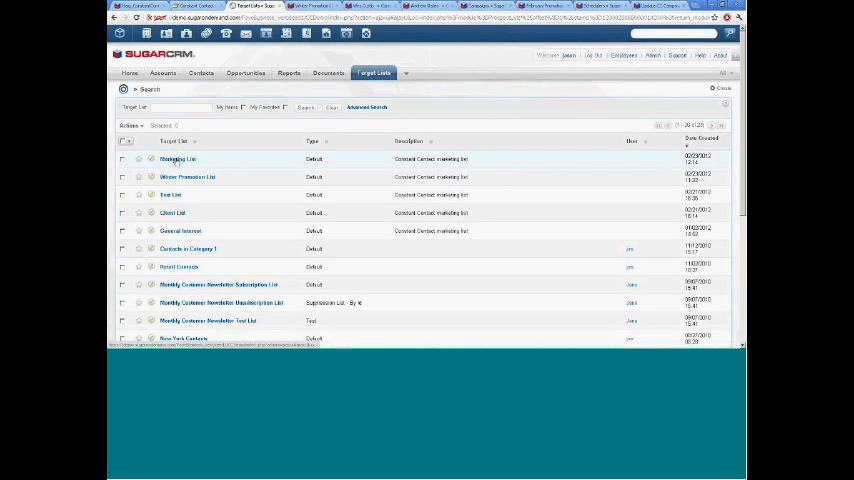
Step: Open the synced Marketing List target list, which has no members yet
{"action": "left_click", "coordinate": [177, 159]}
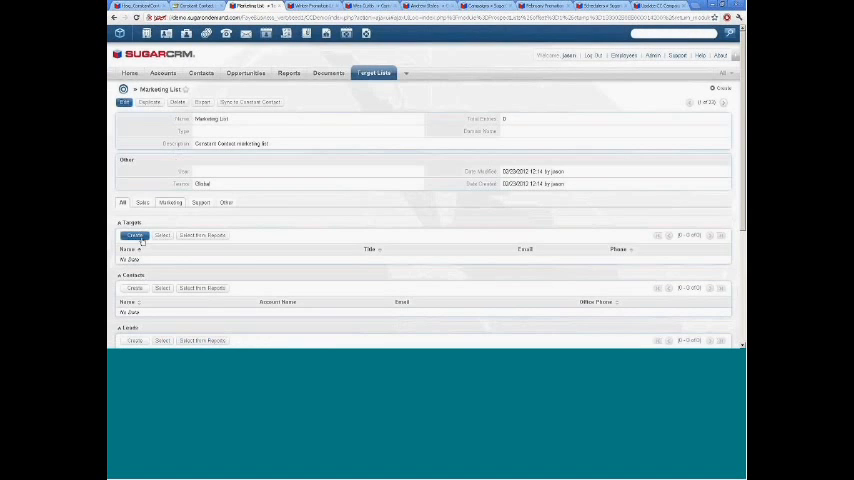
{"action": "left_click", "coordinate": [161, 288]}
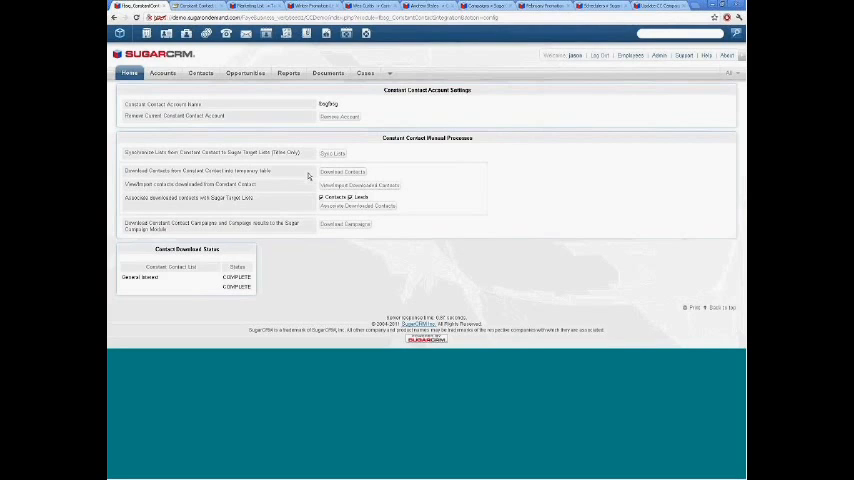
{"action": "mouse_move", "coordinate": [483, 190]}
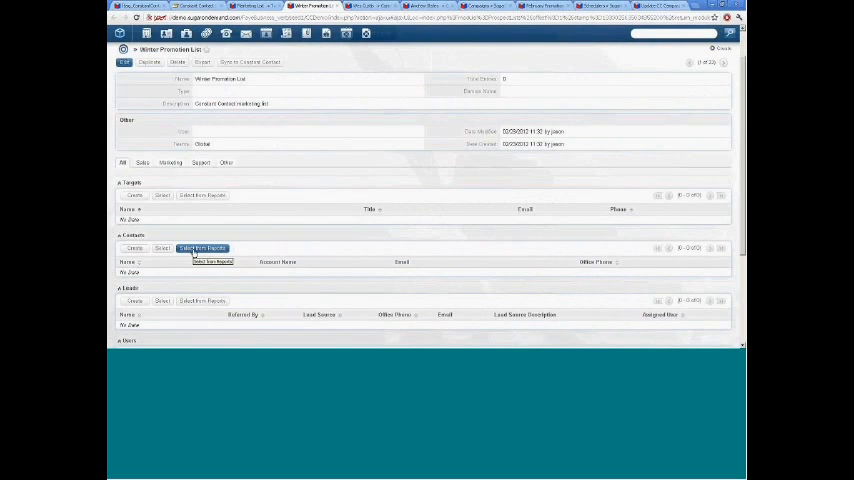
Step: Add contacts from a report to Winter Promotion List and review the 243 added
{"action": "left_click", "coordinate": [202, 248]}
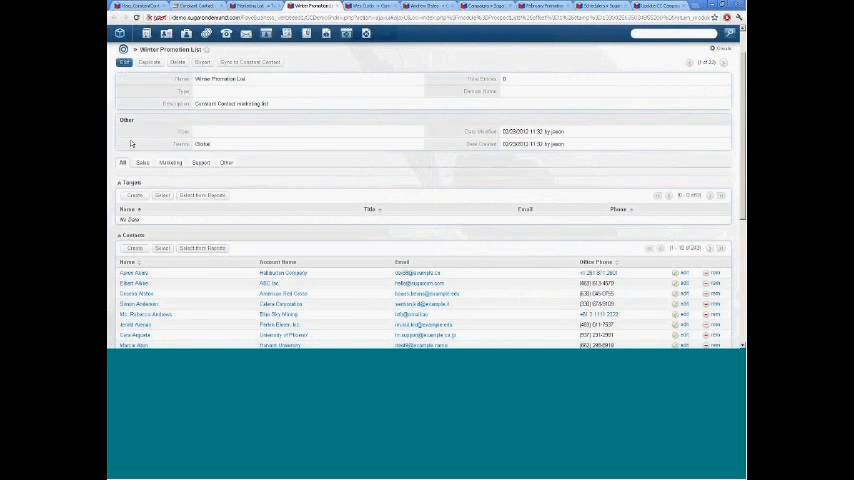
{"action": "scroll", "scroll_direction": "down", "scroll_amount": 3}
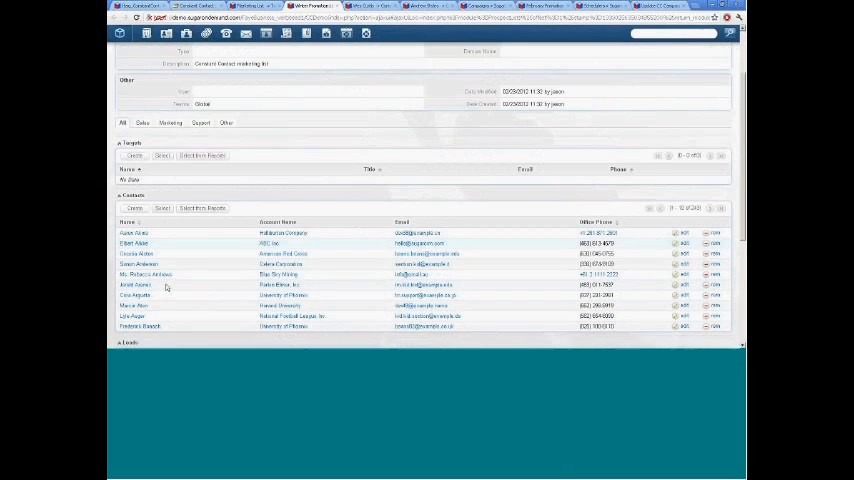
{"action": "scroll", "scroll_direction": "down", "scroll_amount": 3}
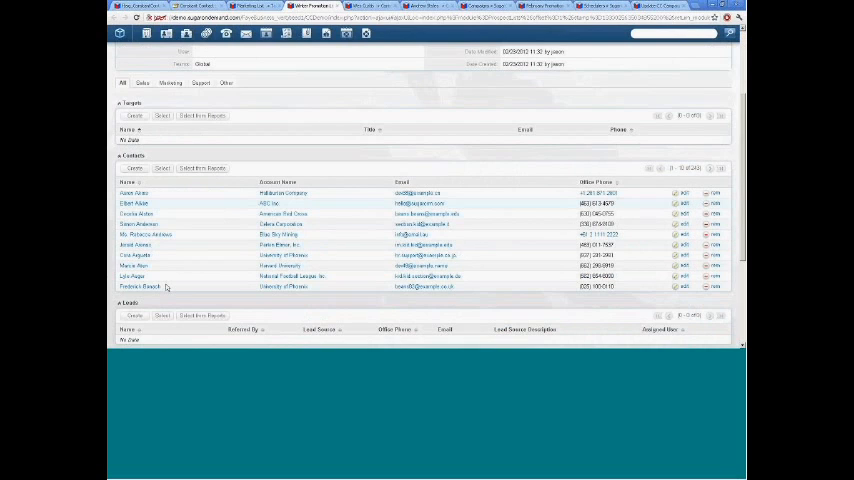
{"action": "mouse_move", "coordinate": [359, 236]}
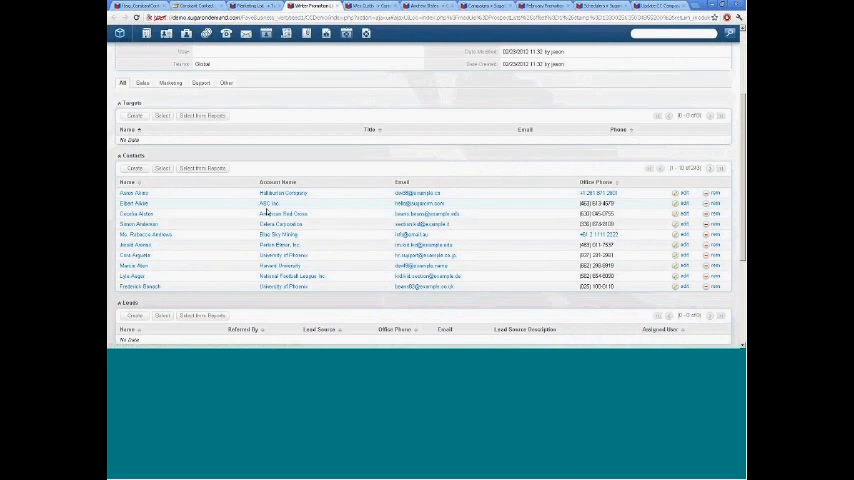
{"action": "mouse_move", "coordinate": [691, 186]}
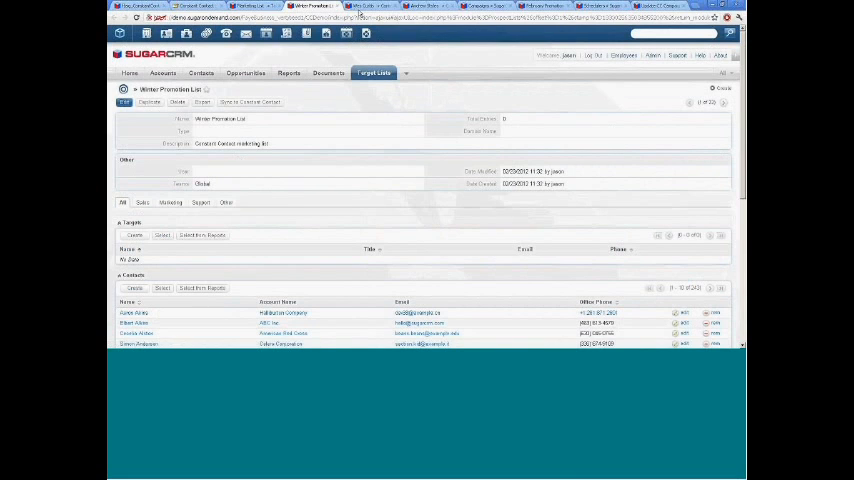
{"action": "left_click", "coordinate": [372, 6]}
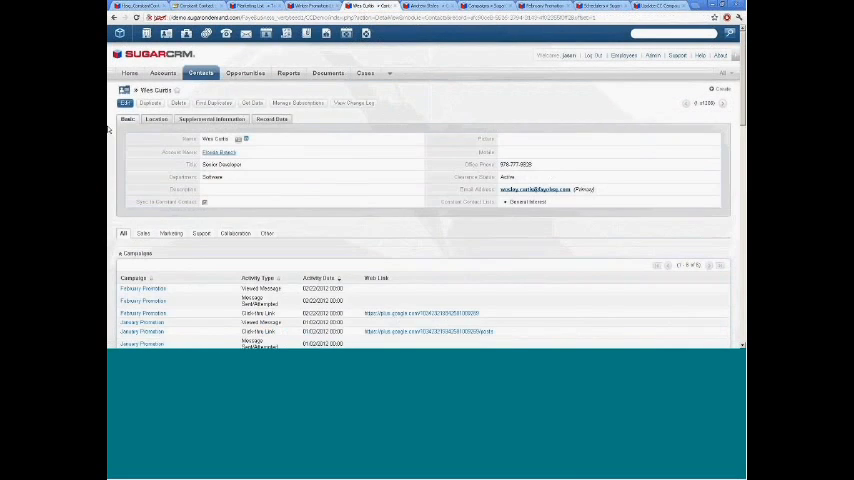
{"action": "scroll", "scroll_direction": "down", "scroll_amount": 3}
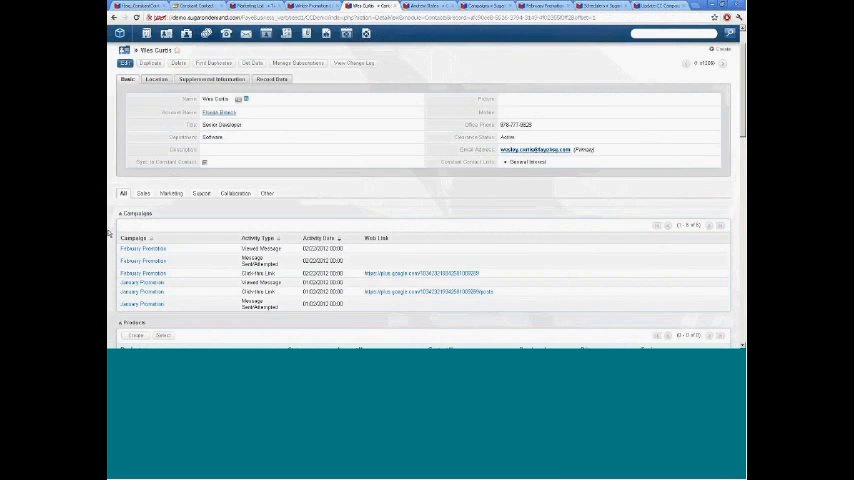
{"action": "mouse_move", "coordinate": [118, 230]}
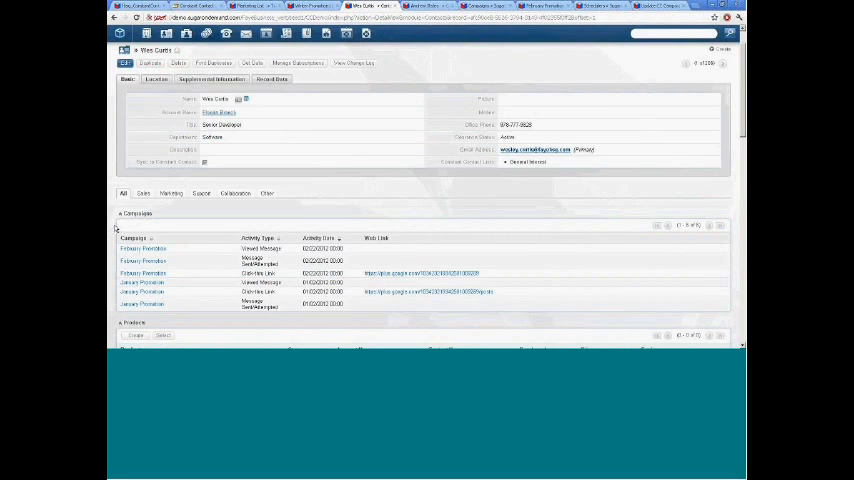
{"action": "mouse_move", "coordinate": [351, 291]}
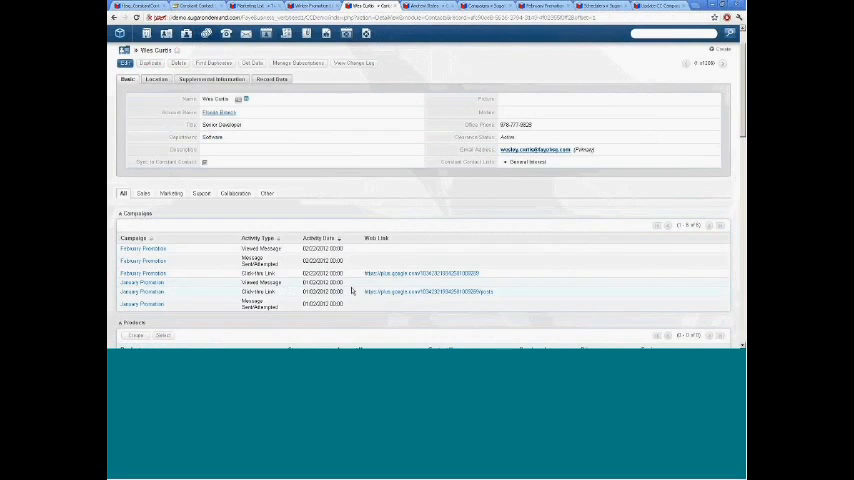
{"action": "mouse_move", "coordinate": [354, 283]}
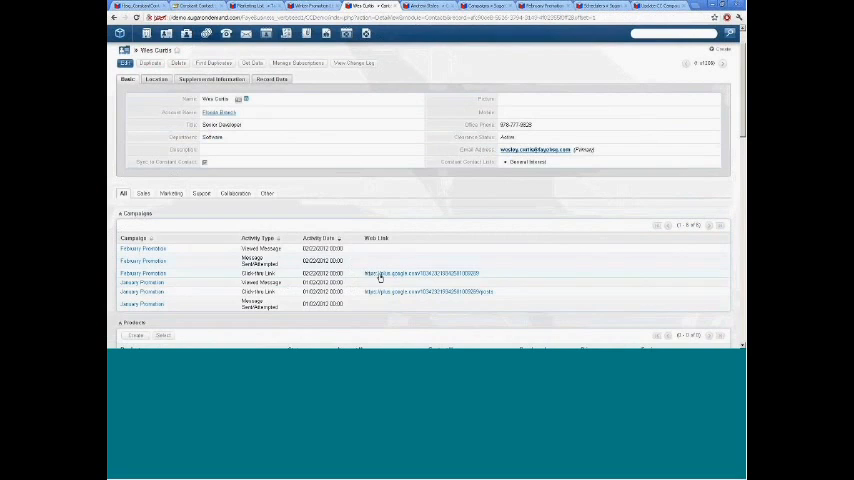
{"action": "mouse_move", "coordinate": [366, 286]}
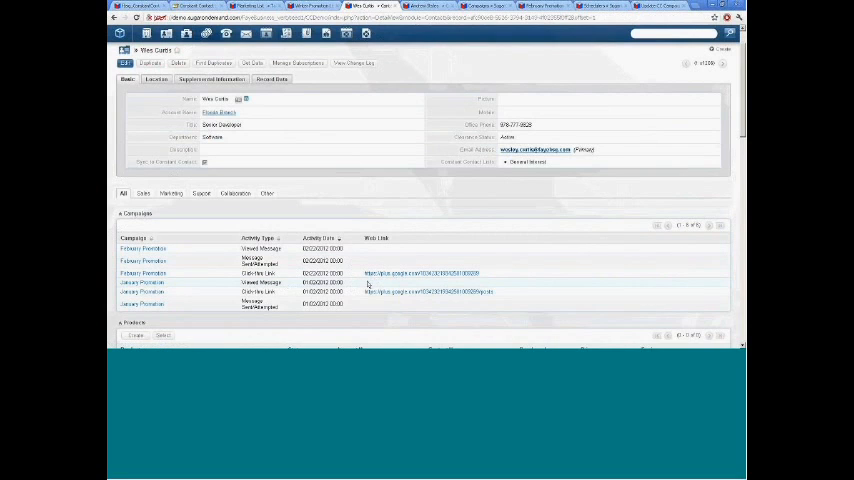
{"action": "mouse_move", "coordinate": [363, 289]}
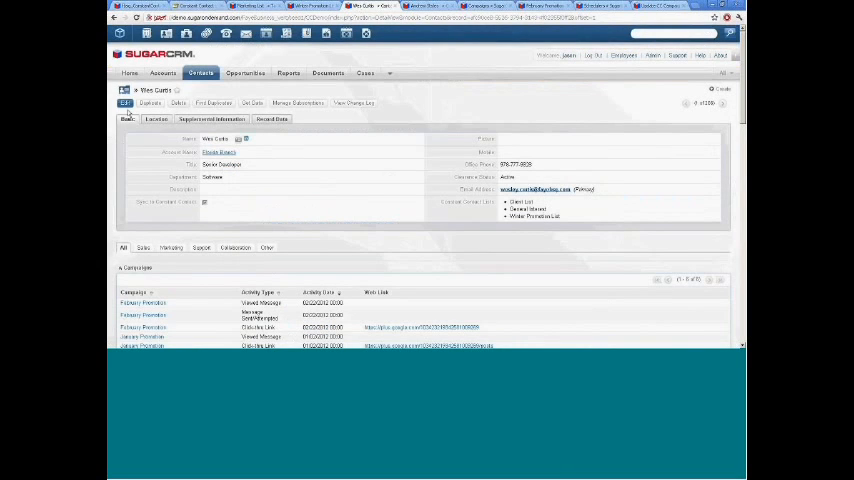
{"action": "left_click", "coordinate": [124, 103]}
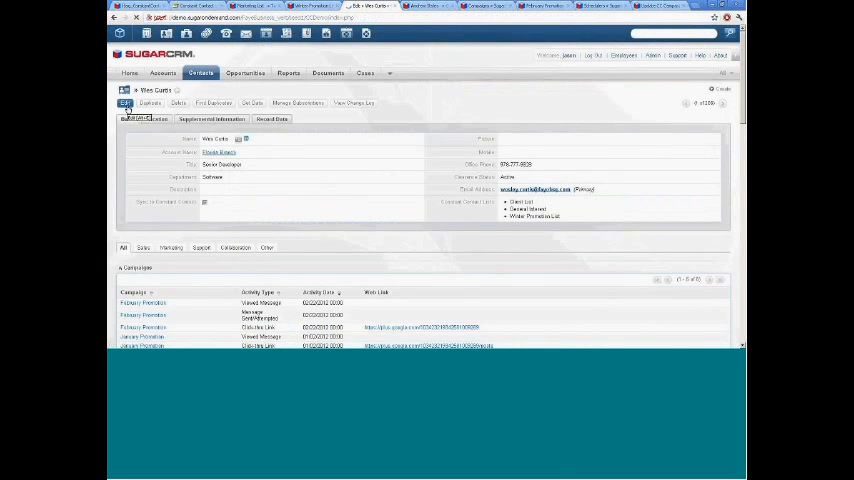
{"action": "left_click", "coordinate": [125, 106]}
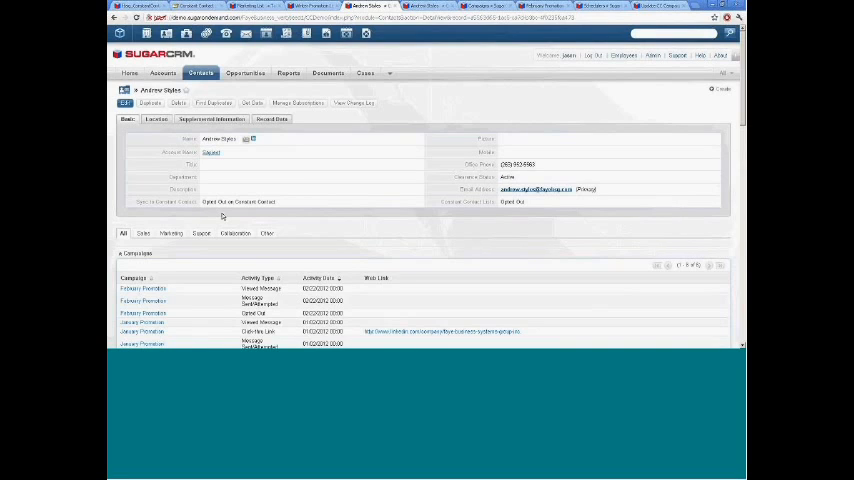
{"action": "mouse_move", "coordinate": [248, 211]}
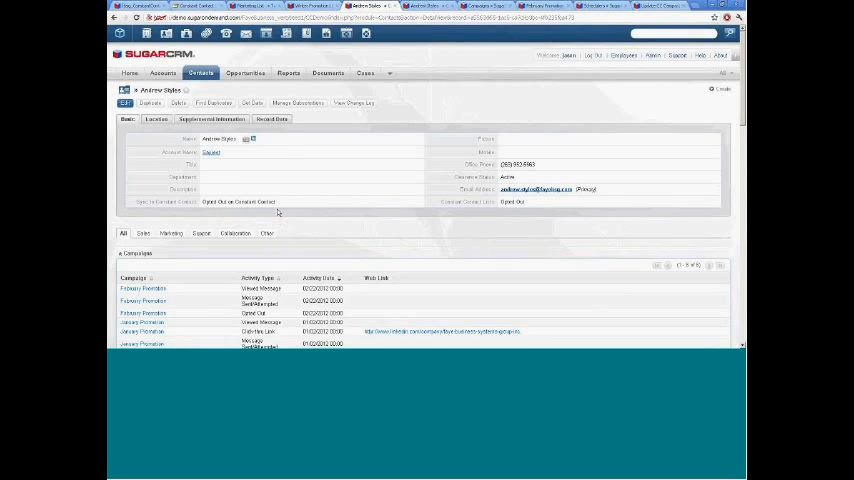
{"action": "mouse_move", "coordinate": [320, 246]}
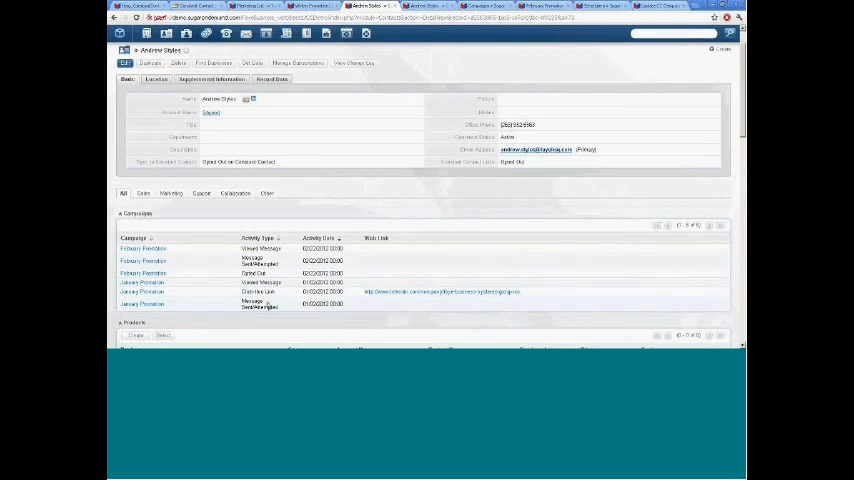
Step: Check the Opted Out campaign entry, then display the Campaigns list
{"action": "double_click", "coordinate": [255, 272]}
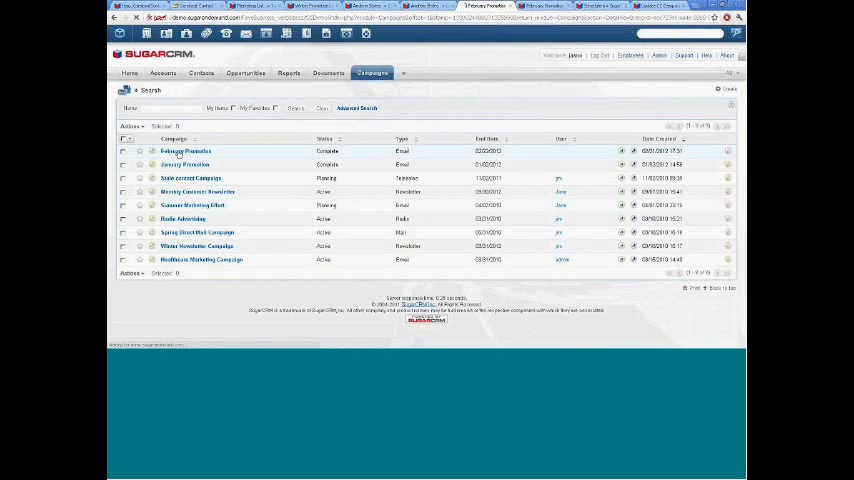
Step: Open the completed February Promotion email campaign targeting General Interest
{"action": "left_click", "coordinate": [184, 151]}
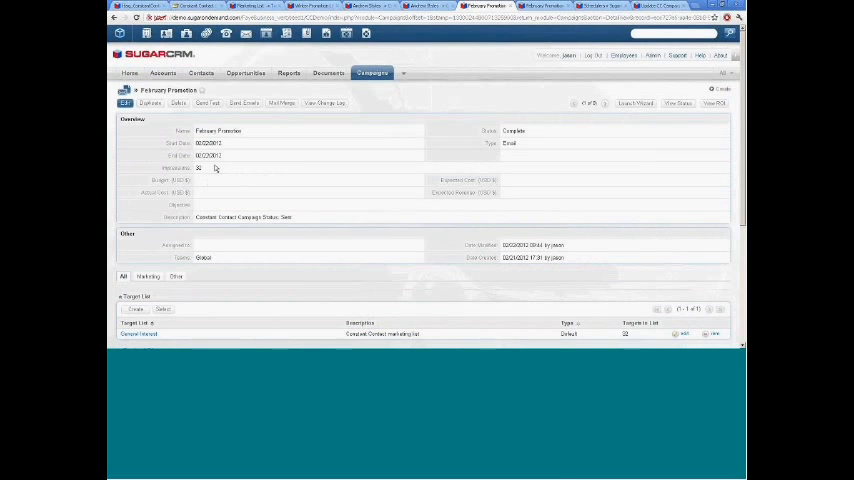
Step: Review February Promotion's target list and tracker URLs, then view its status chart
{"action": "scroll", "scroll_direction": "down", "scroll_amount": 3}
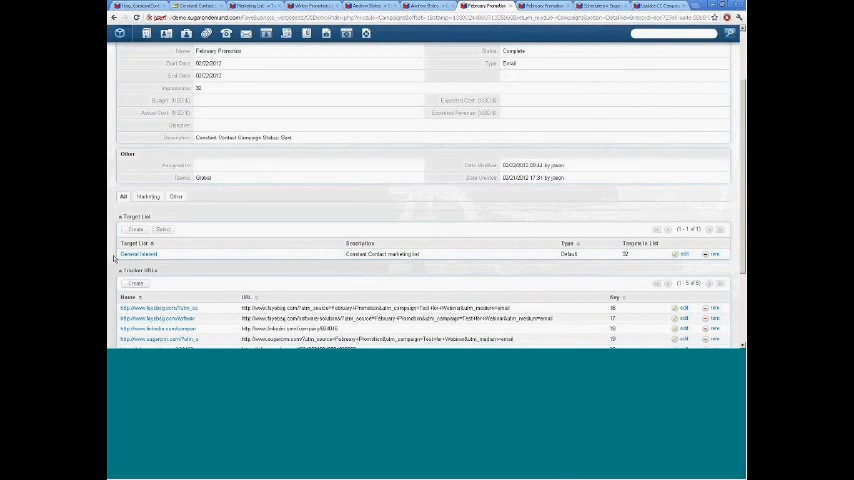
{"action": "scroll", "scroll_direction": "down", "scroll_amount": 3}
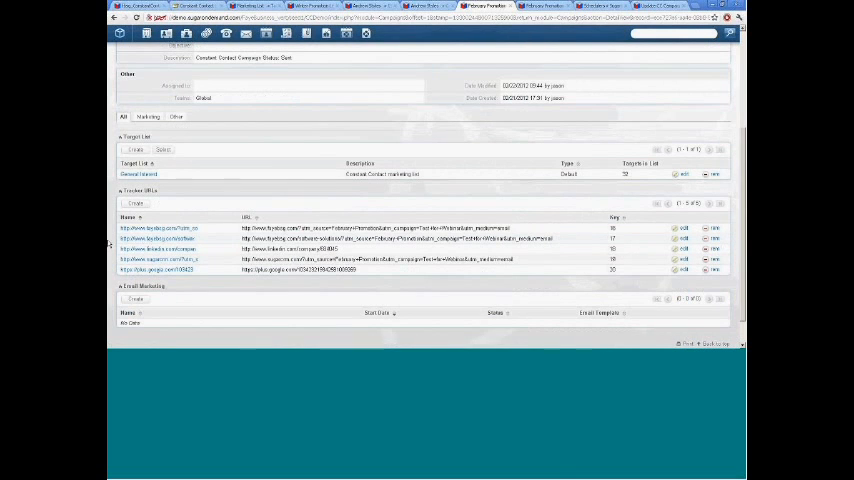
{"action": "scroll", "scroll_direction": "up", "scroll_amount": 3}
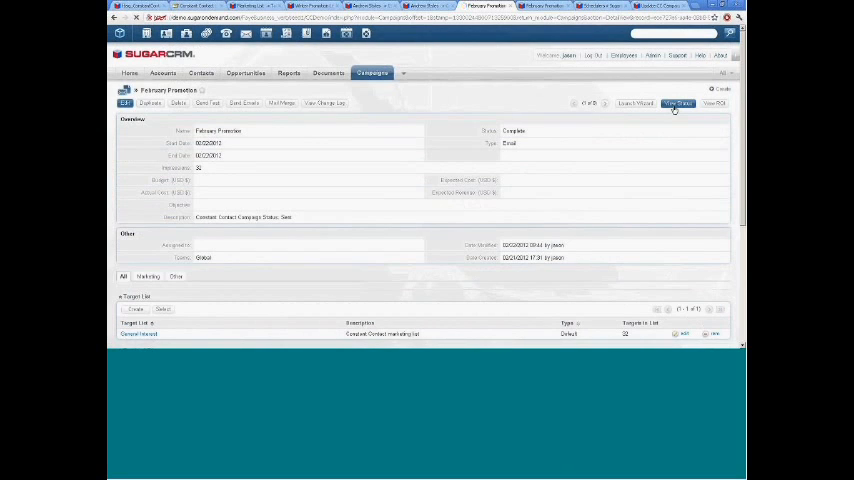
{"action": "left_click", "coordinate": [680, 103]}
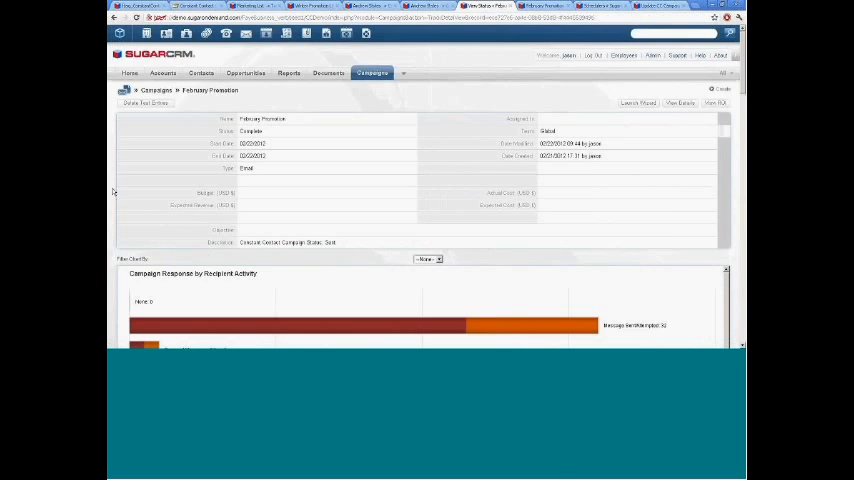
{"action": "scroll", "scroll_direction": "down", "scroll_amount": 3}
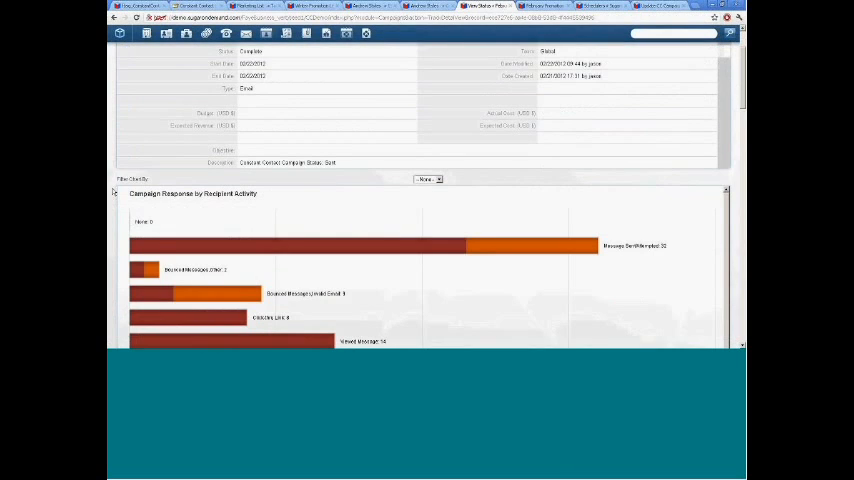
{"action": "scroll", "scroll_direction": "down", "scroll_amount": 3}
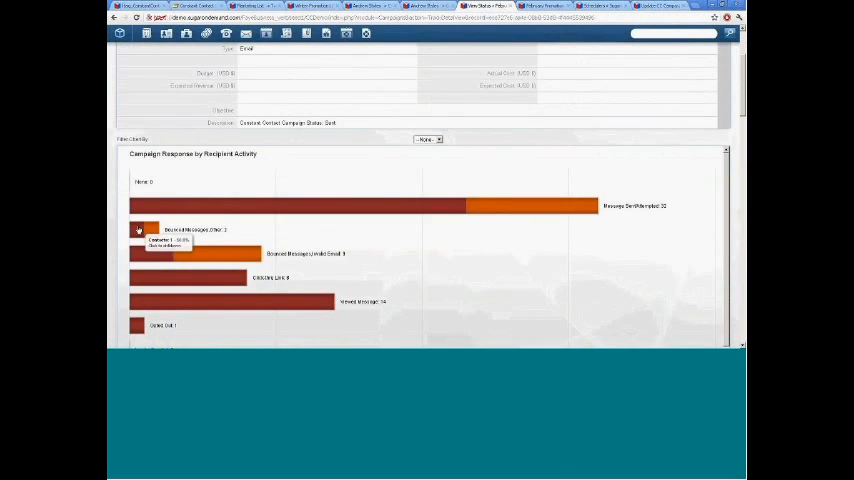
{"action": "scroll", "scroll_direction": "down", "scroll_amount": 3}
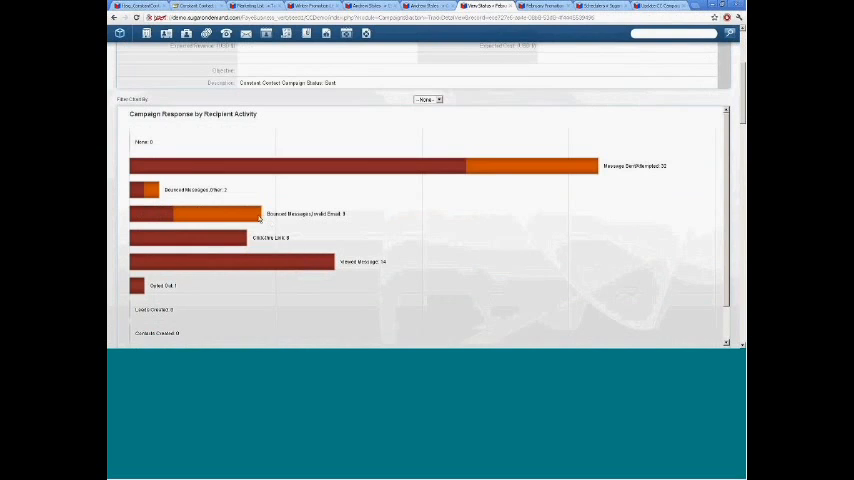
{"action": "mouse_move", "coordinate": [253, 214]}
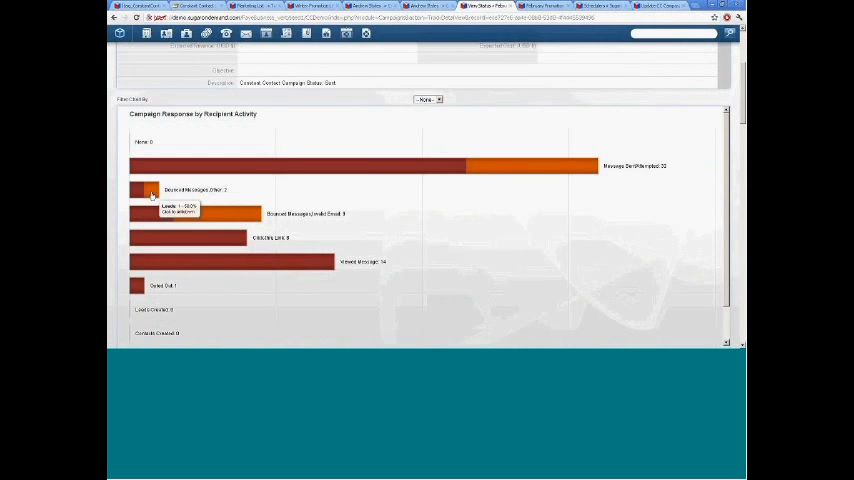
{"action": "mouse_move", "coordinate": [108, 72]}
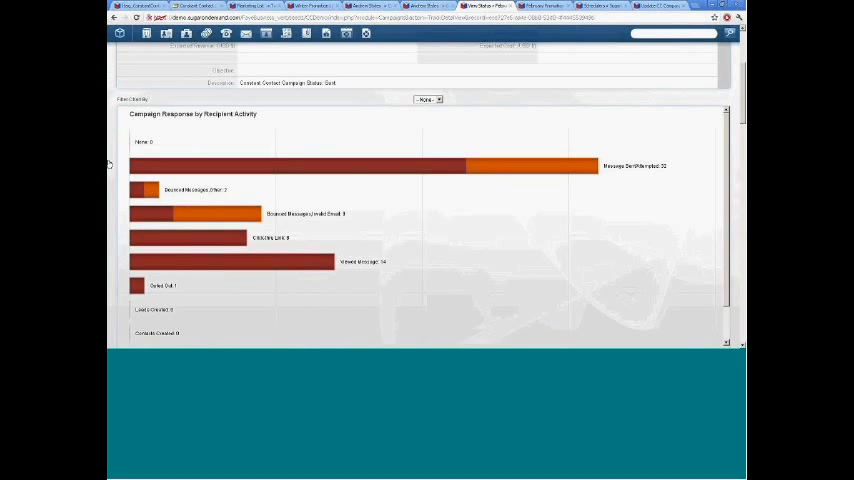
{"action": "scroll", "scroll_direction": "down", "scroll_amount": 3}
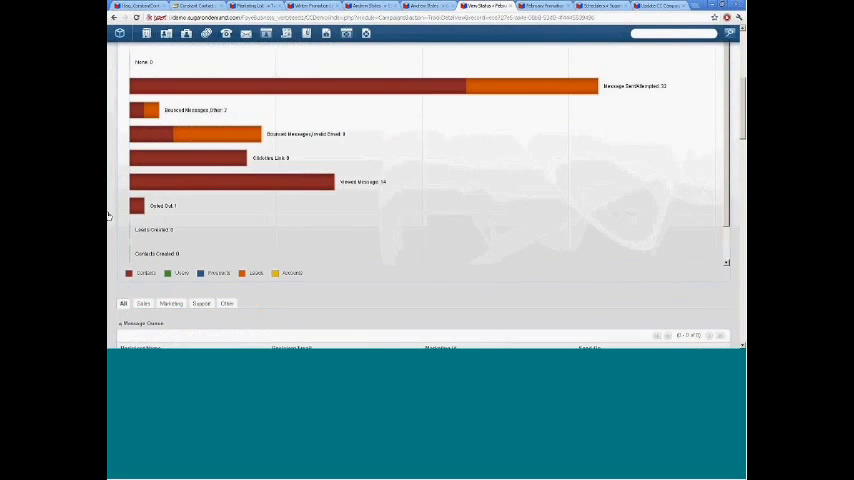
{"action": "mouse_move", "coordinate": [352, 201]}
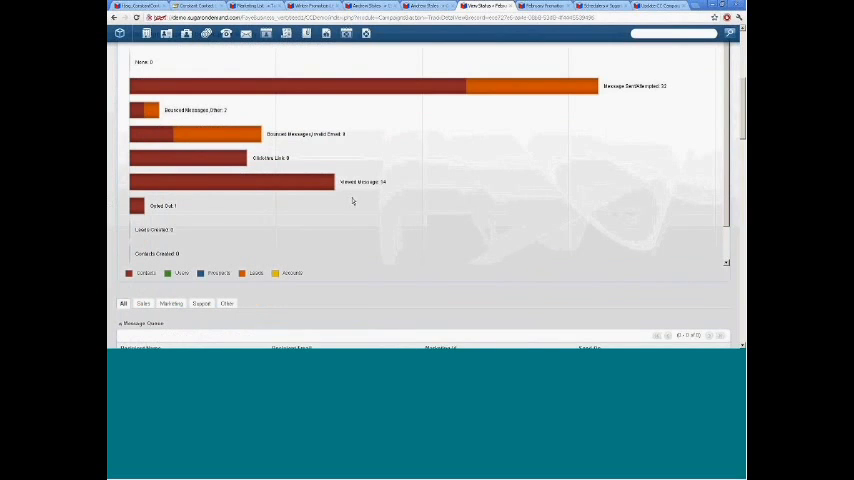
{"action": "mouse_move", "coordinate": [137, 206]}
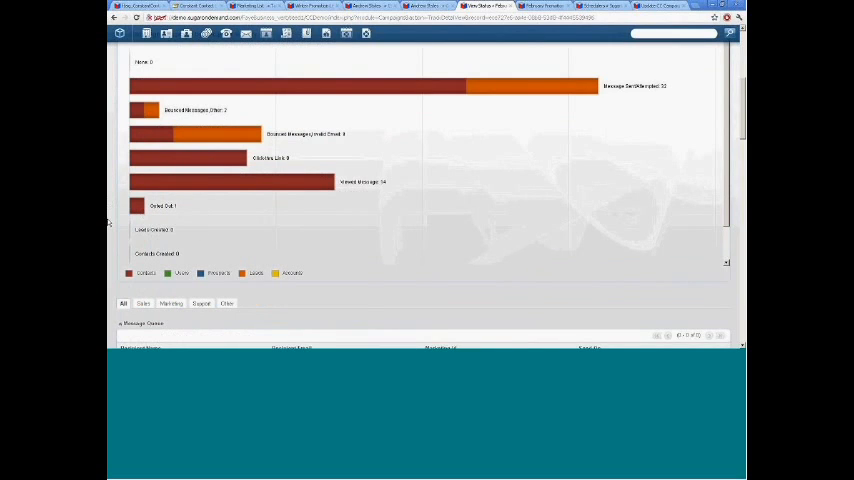
{"action": "scroll", "scroll_direction": "down", "scroll_amount": 3}
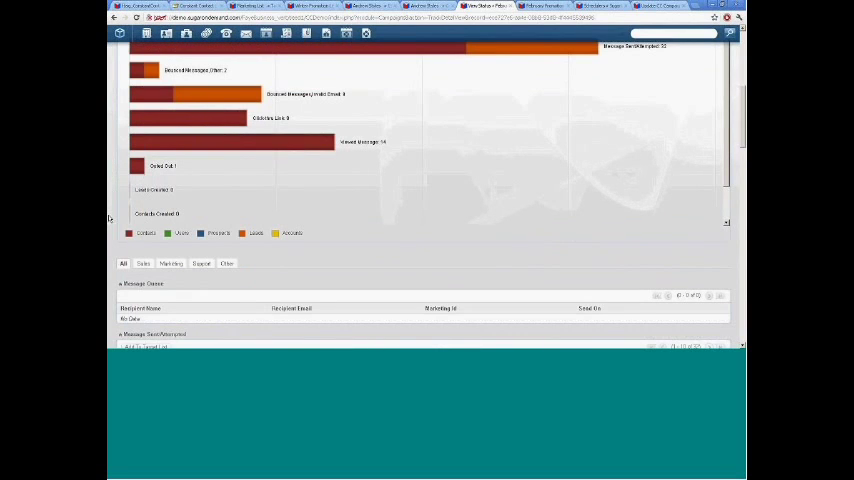
{"action": "scroll", "scroll_direction": "down", "scroll_amount": 3}
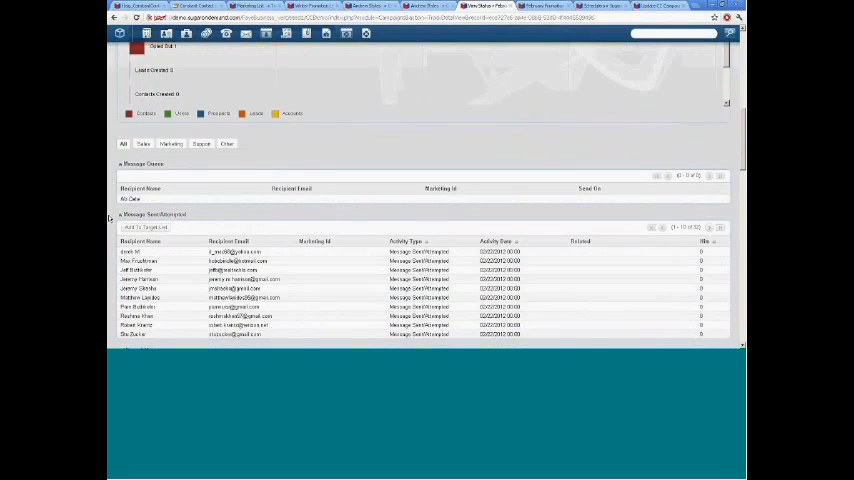
{"action": "scroll", "scroll_direction": "down", "scroll_amount": 3}
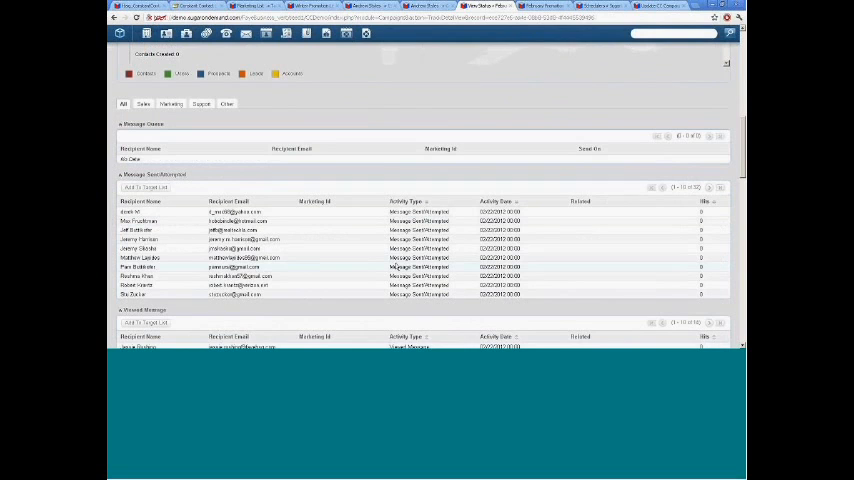
{"action": "scroll", "scroll_direction": "down", "scroll_amount": 3}
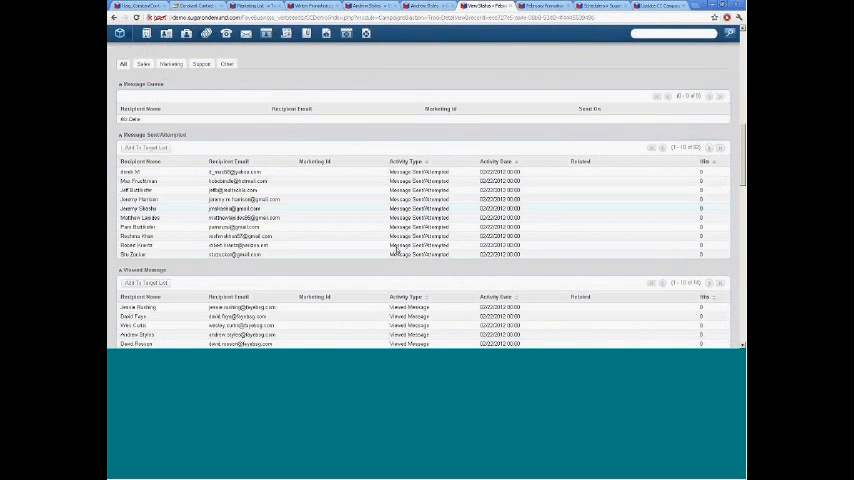
{"action": "scroll", "scroll_direction": "down", "scroll_amount": 3}
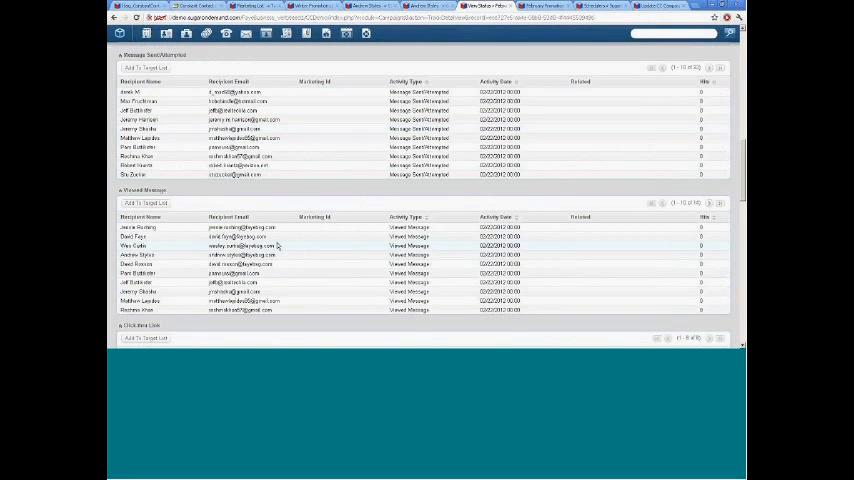
{"action": "scroll", "scroll_direction": "down", "scroll_amount": 3}
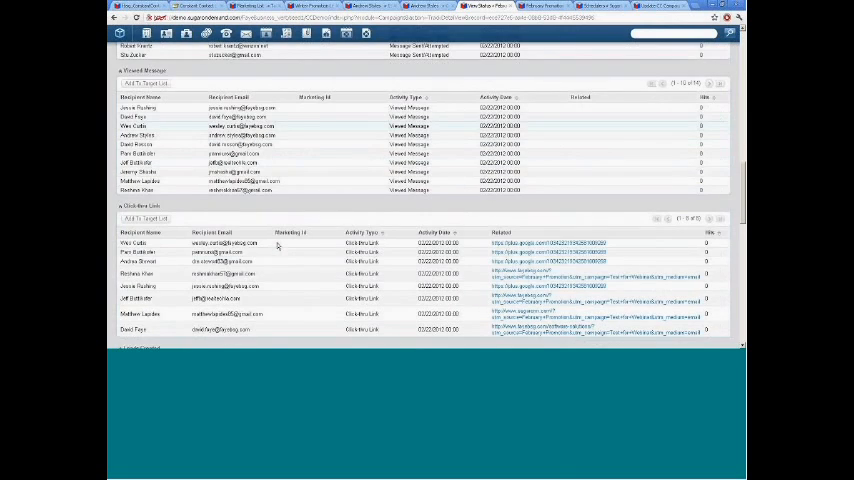
{"action": "scroll", "scroll_direction": "down", "scroll_amount": 3}
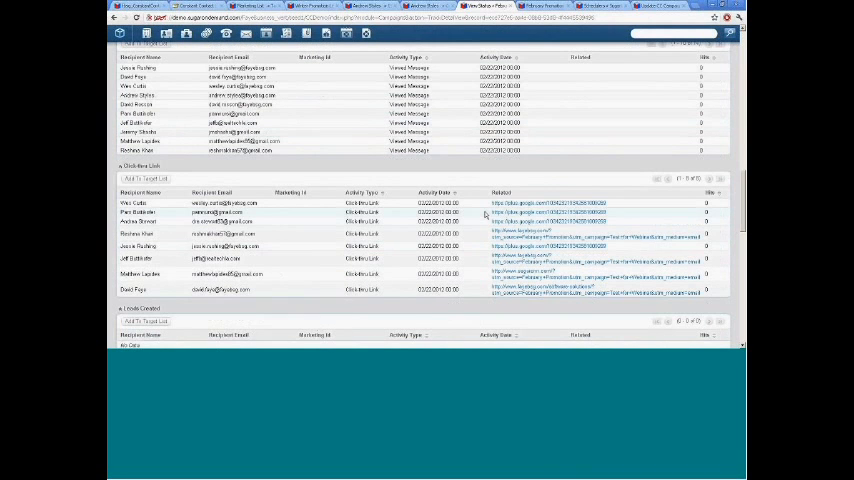
{"action": "scroll", "scroll_direction": "down", "scroll_amount": 3}
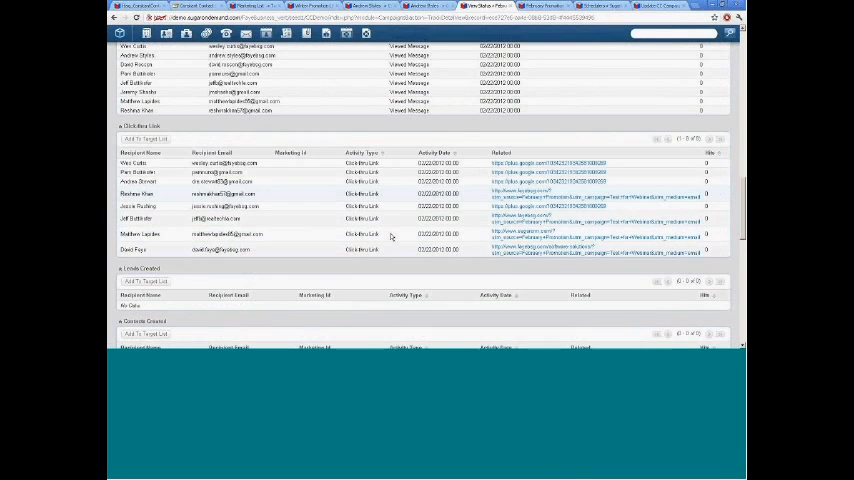
{"action": "scroll", "scroll_direction": "down", "scroll_amount": 3}
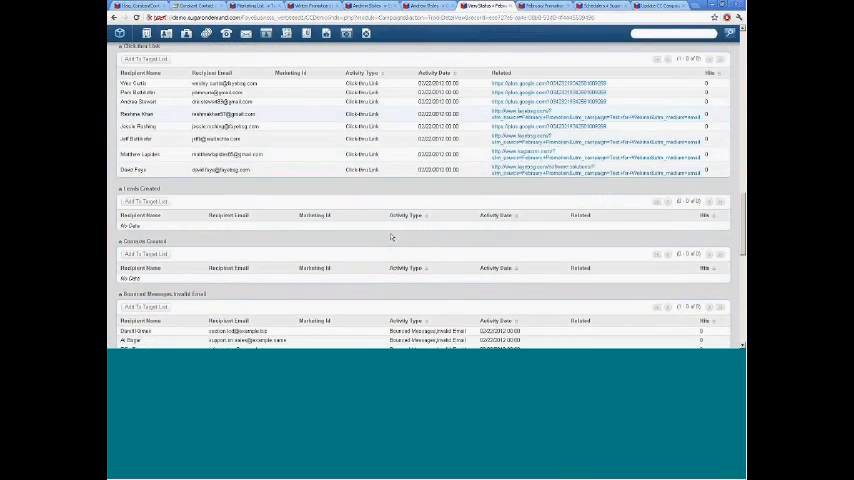
{"action": "scroll", "scroll_direction": "down", "scroll_amount": 3}
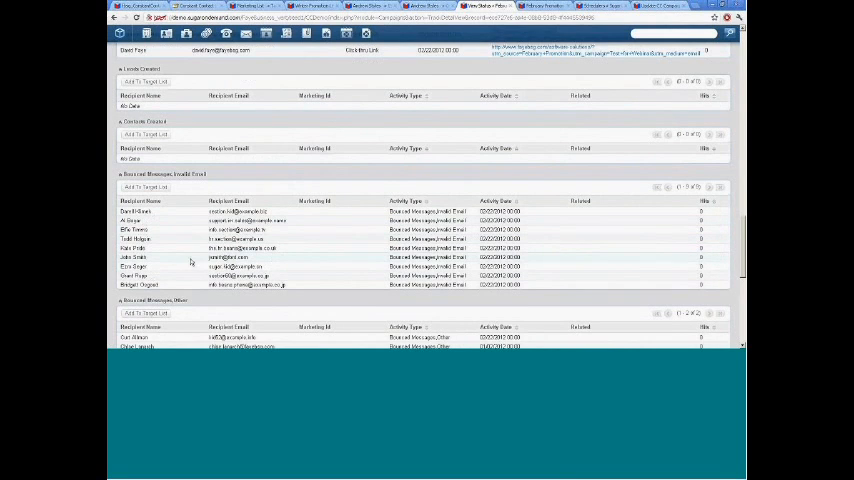
{"action": "scroll", "scroll_direction": "down", "scroll_amount": 3}
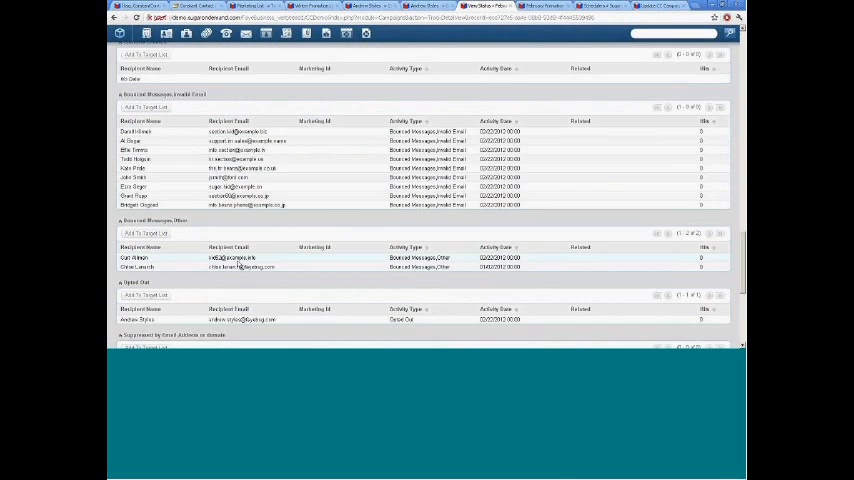
{"action": "scroll", "scroll_direction": "down", "scroll_amount": 3}
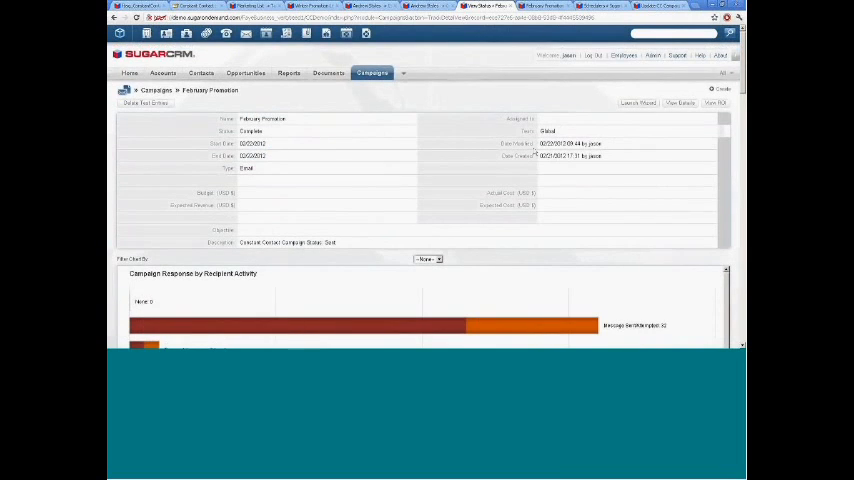
{"action": "mouse_move", "coordinate": [148, 194]}
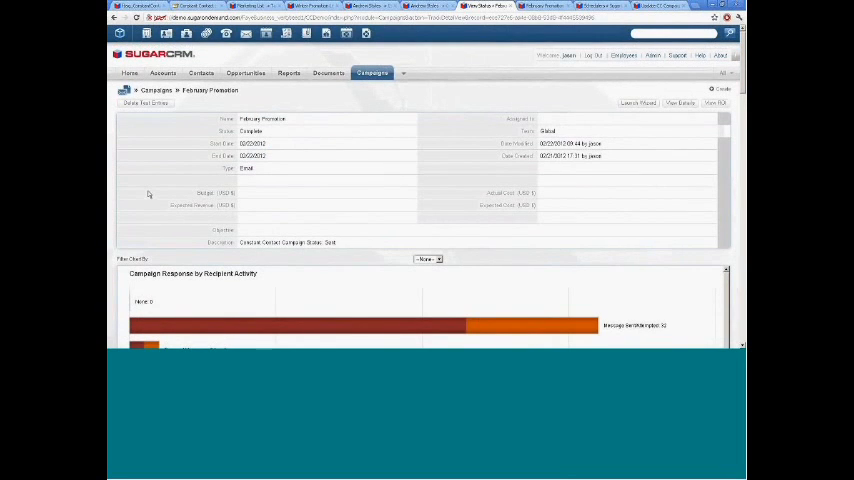
Step: Look over February Promotion's detail fields and recipient activity chart
{"action": "scroll", "scroll_direction": "down", "scroll_amount": 3}
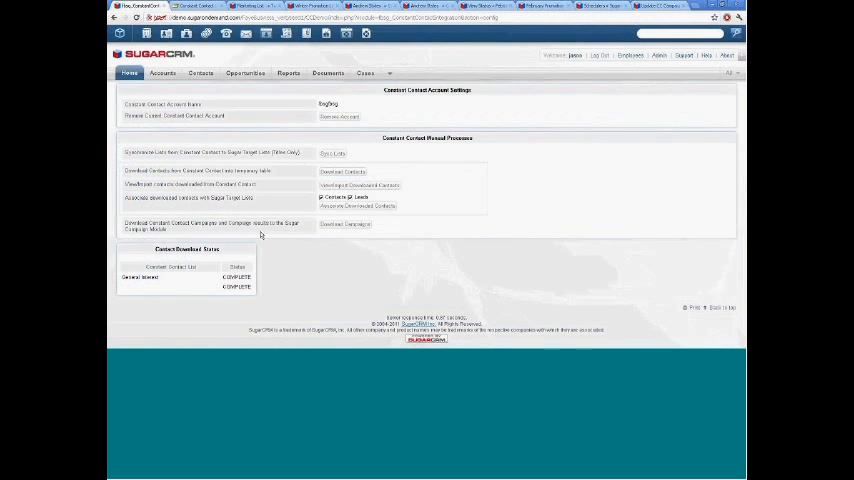
{"action": "mouse_move", "coordinate": [270, 244]}
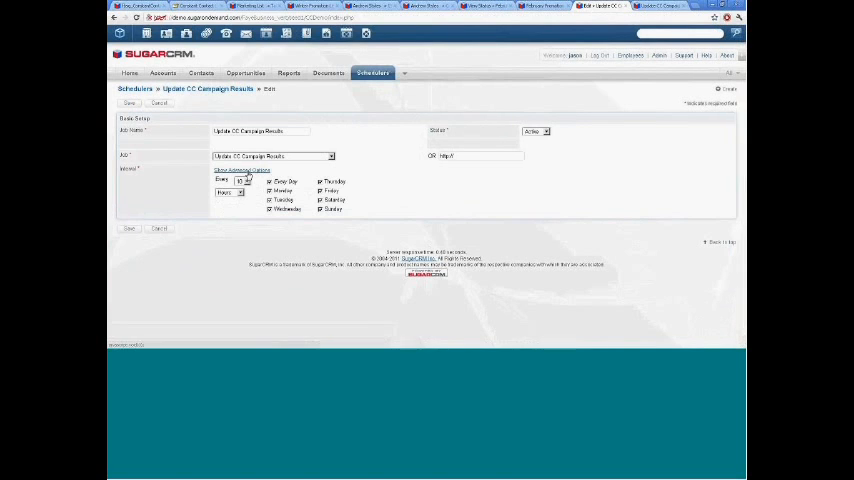
Step: Set Update CC Campaign Results interval to Every 1 Minutes and save
{"action": "left_click", "coordinate": [230, 192]}
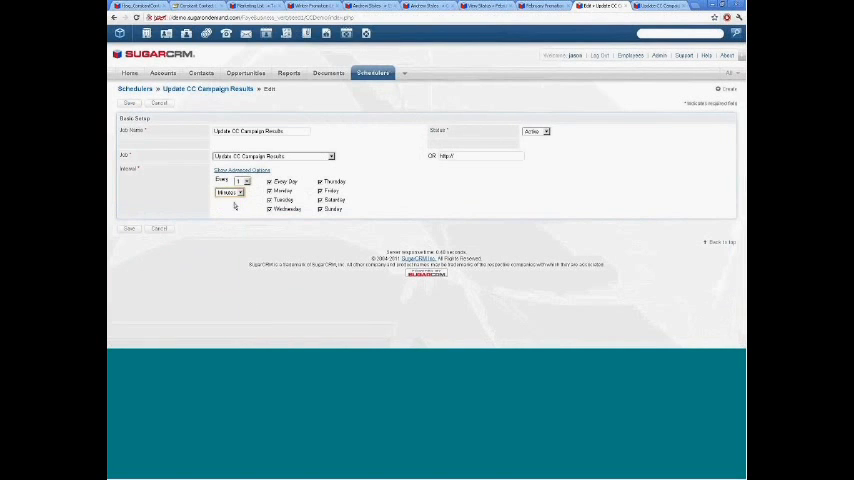
{"action": "left_click", "coordinate": [129, 104]}
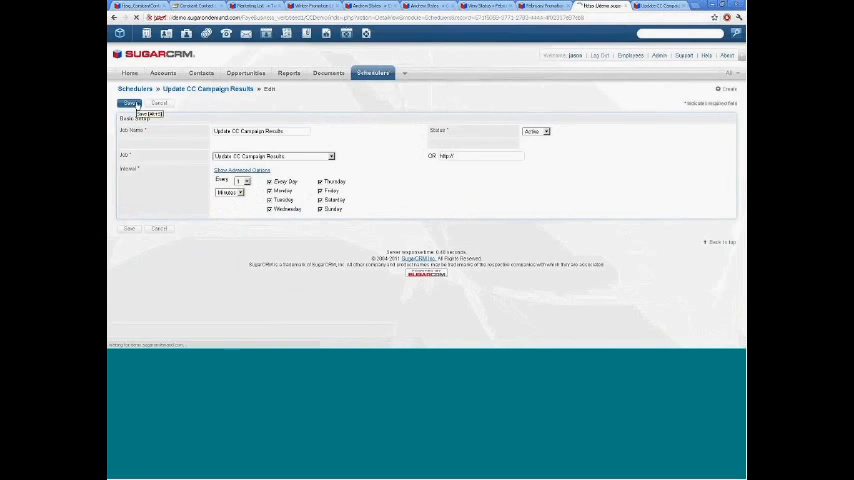
{"action": "left_click", "coordinate": [129, 104]}
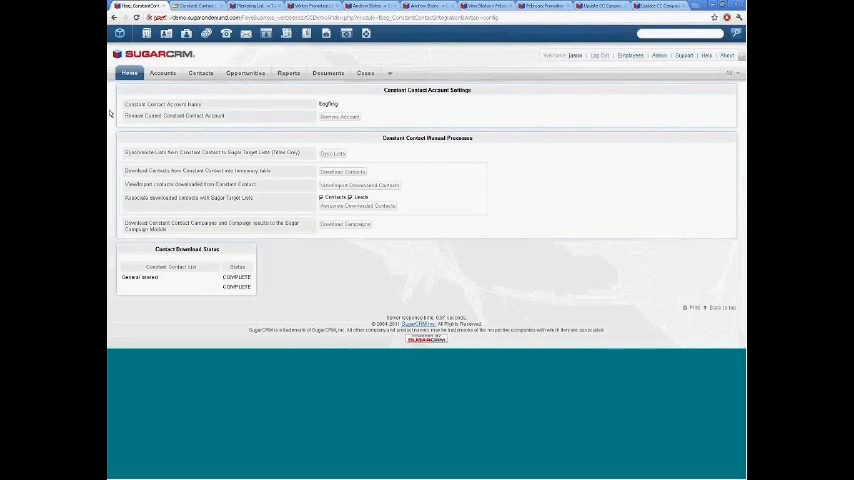
{"action": "mouse_move", "coordinate": [103, 202]}
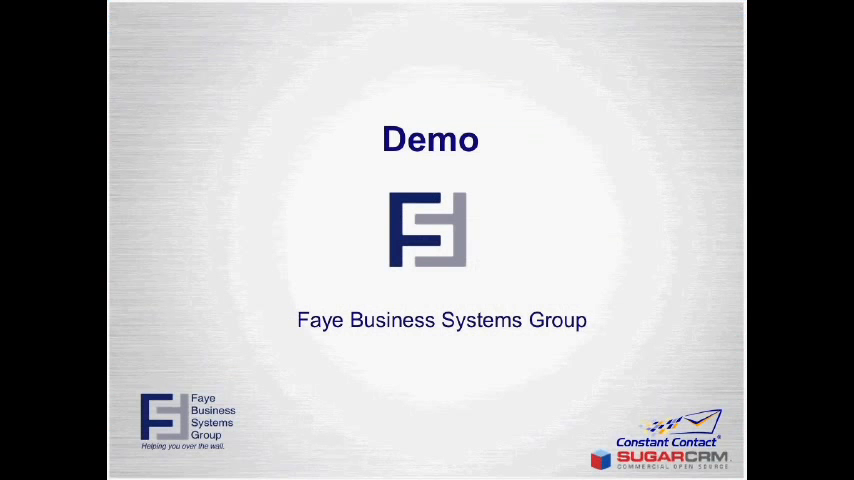
Step: Advance to the integration slide listing requirements, the $499.00 yearly cost, and inclusions
{"action": "key", "text": "Right"}
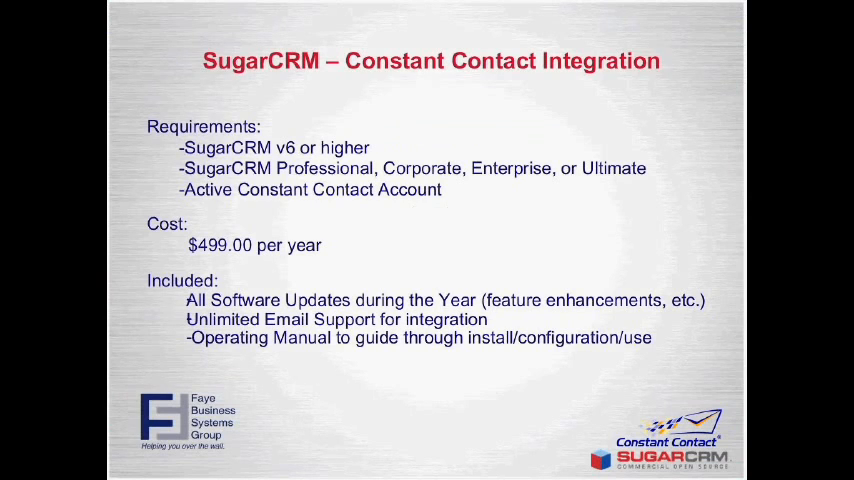